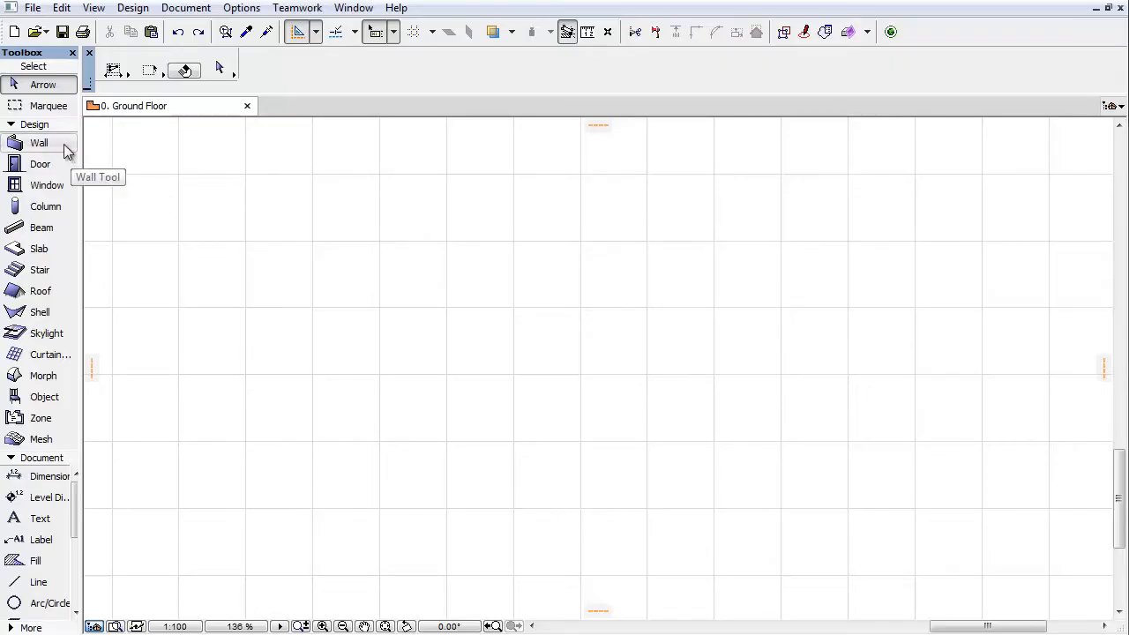
Activate the Wall tool so its default settings apply on the Ground Floor plan.
click(39, 142)
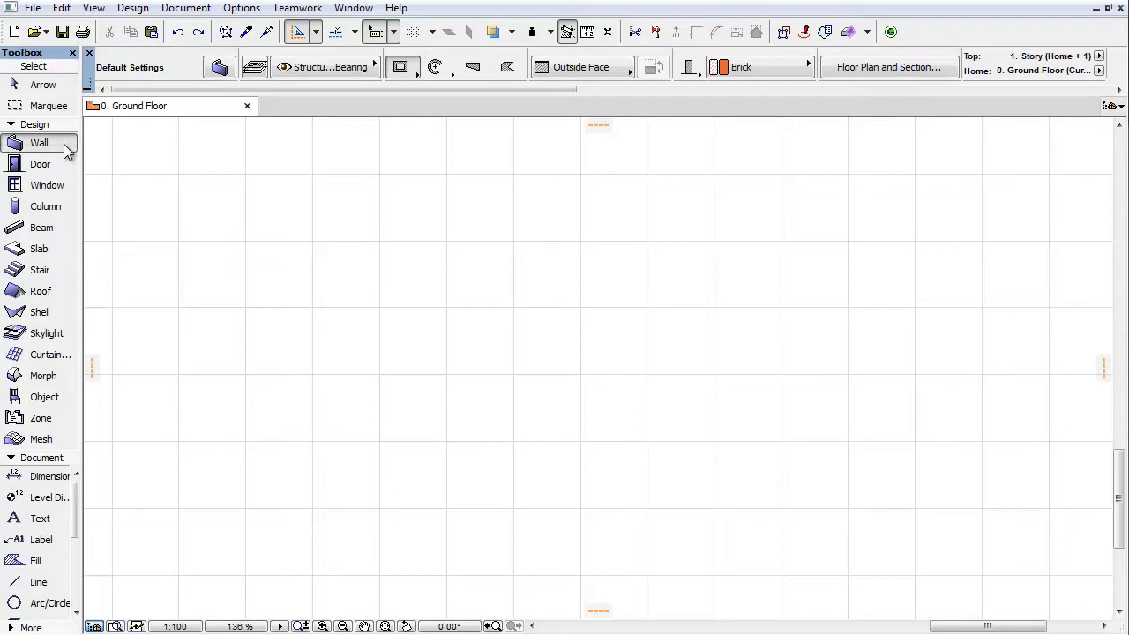
mouse_move(219, 67)
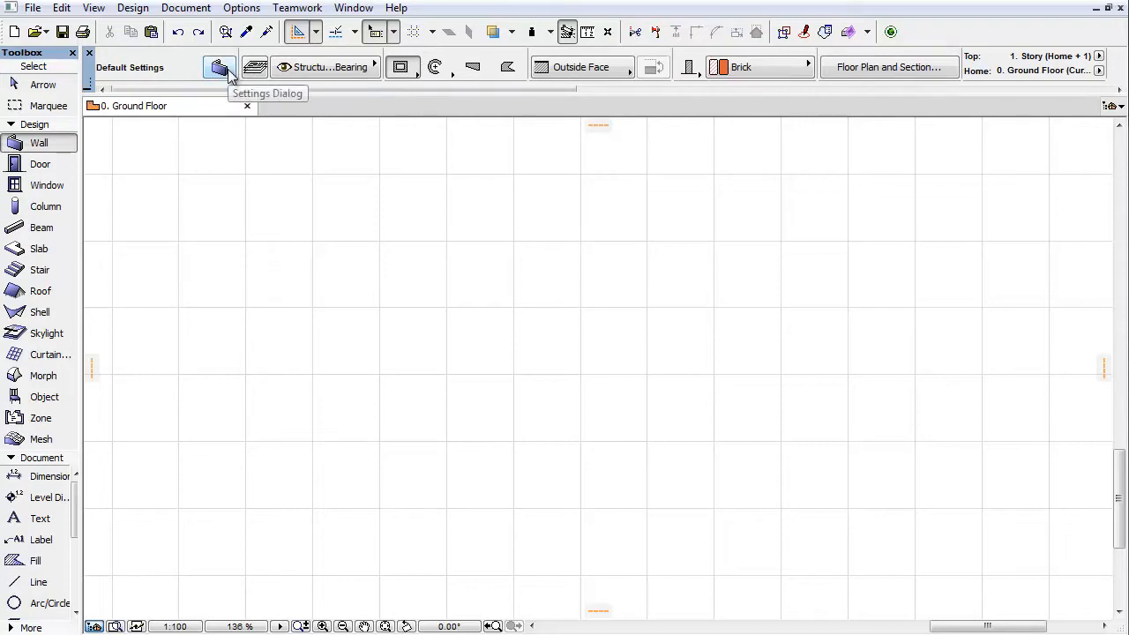
click(219, 67)
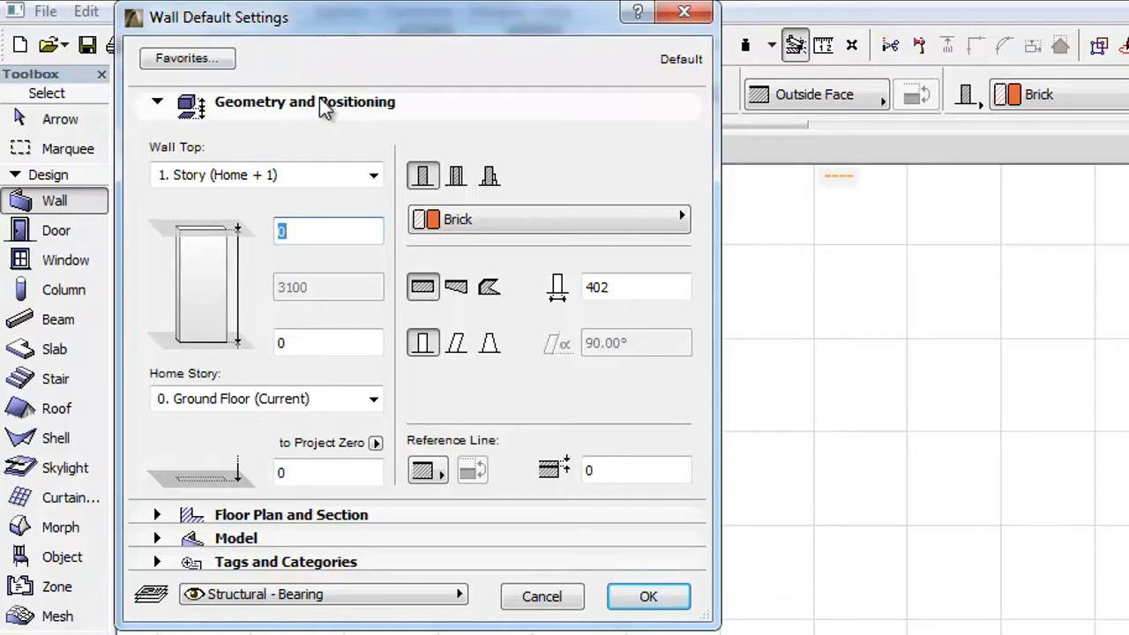
mouse_move(359, 518)
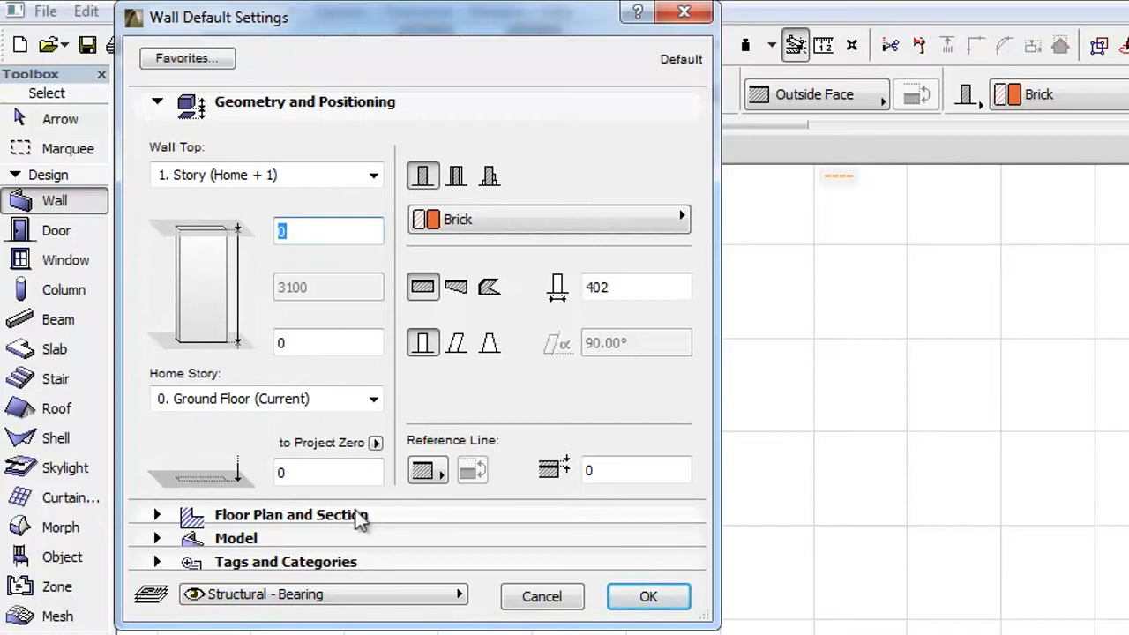
mouse_move(389, 554)
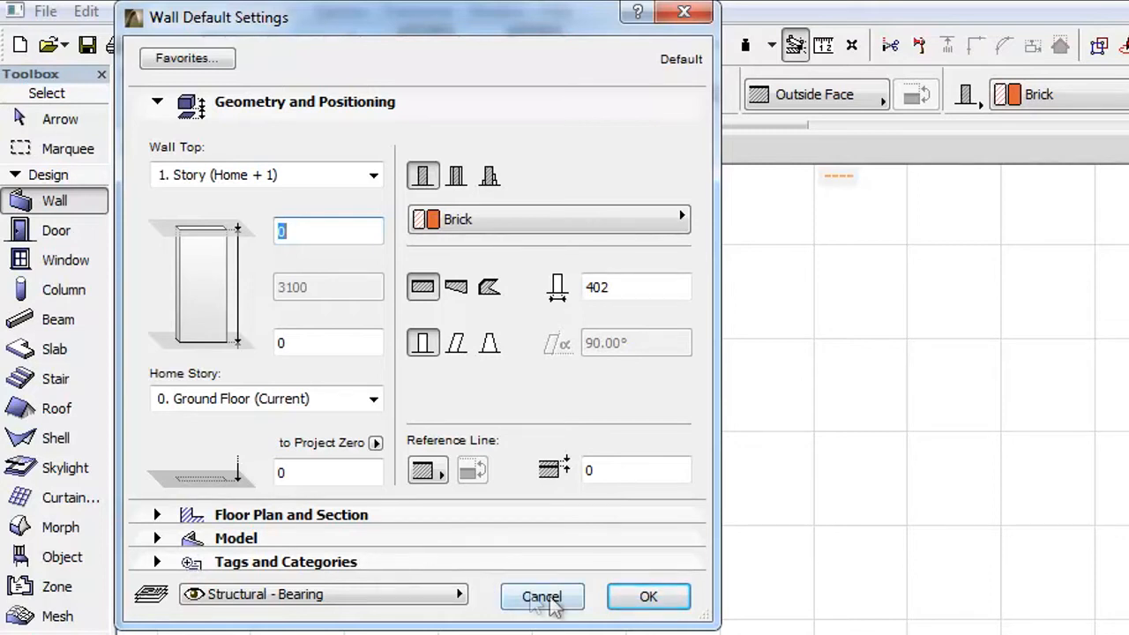
click(540, 597)
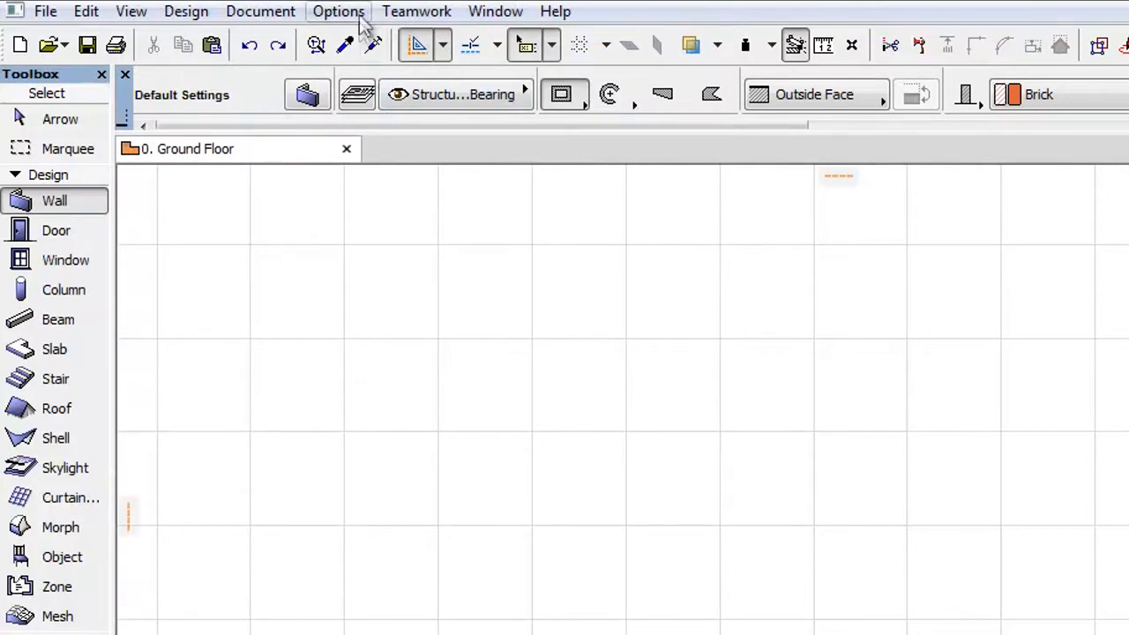
Reach the Work Environment's Tool Settings Dialog Boxes page via Options.
click(338, 11)
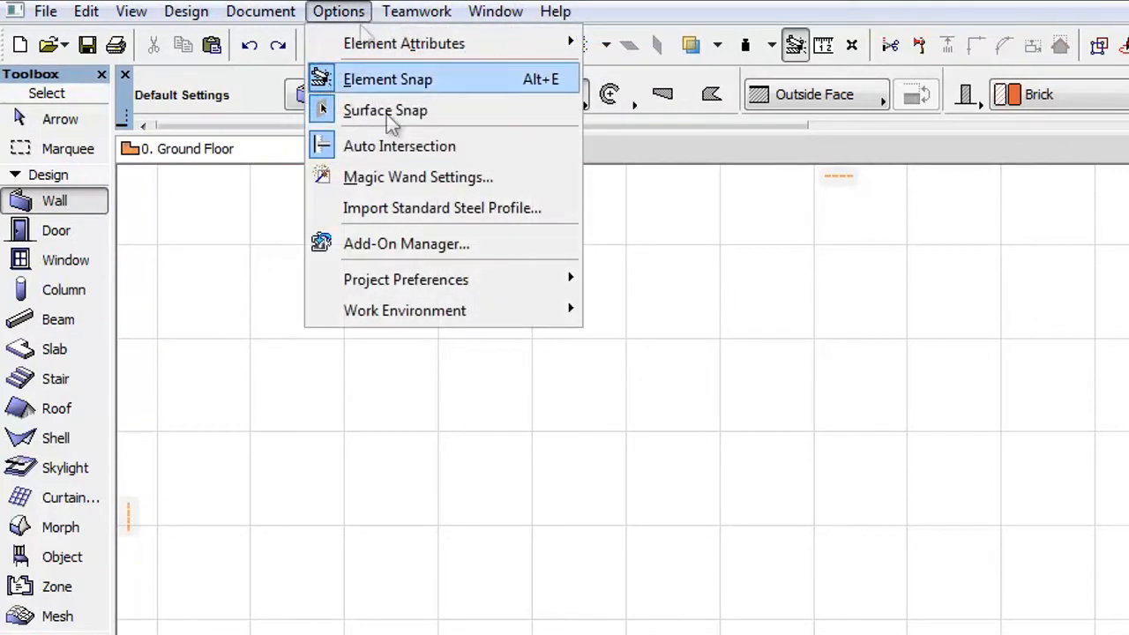
mouse_move(404, 310)
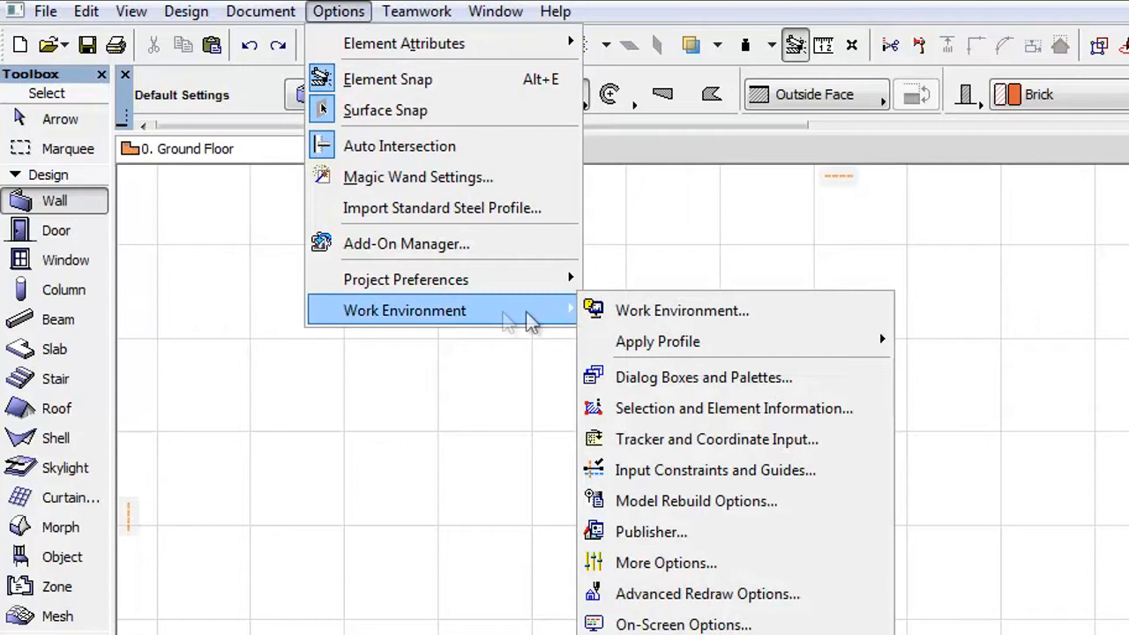
mouse_move(773, 311)
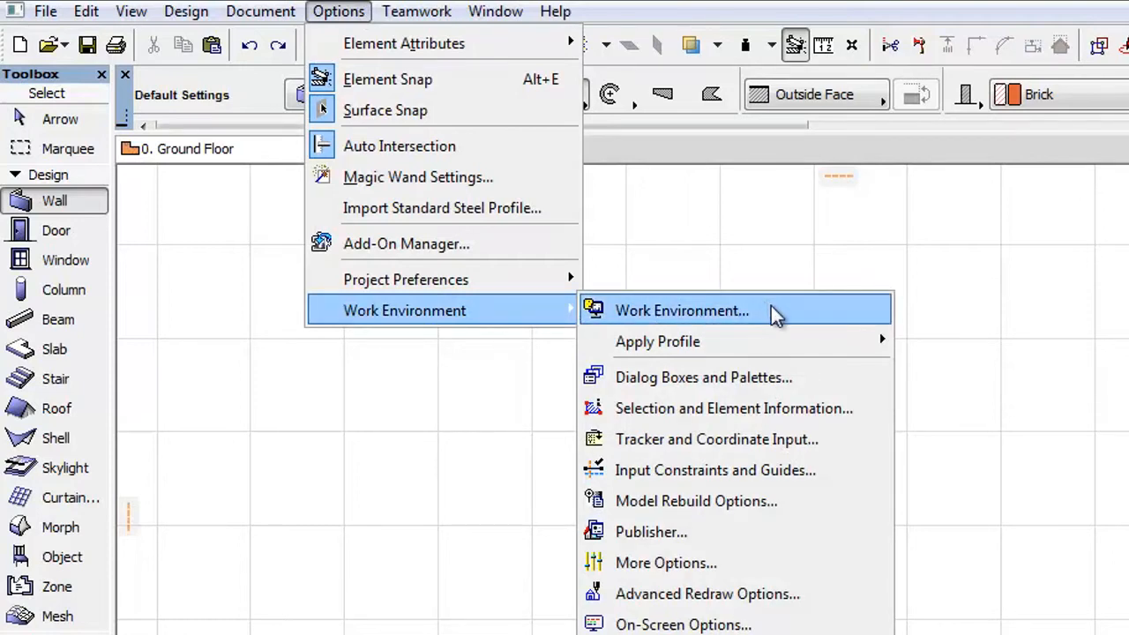
click(682, 311)
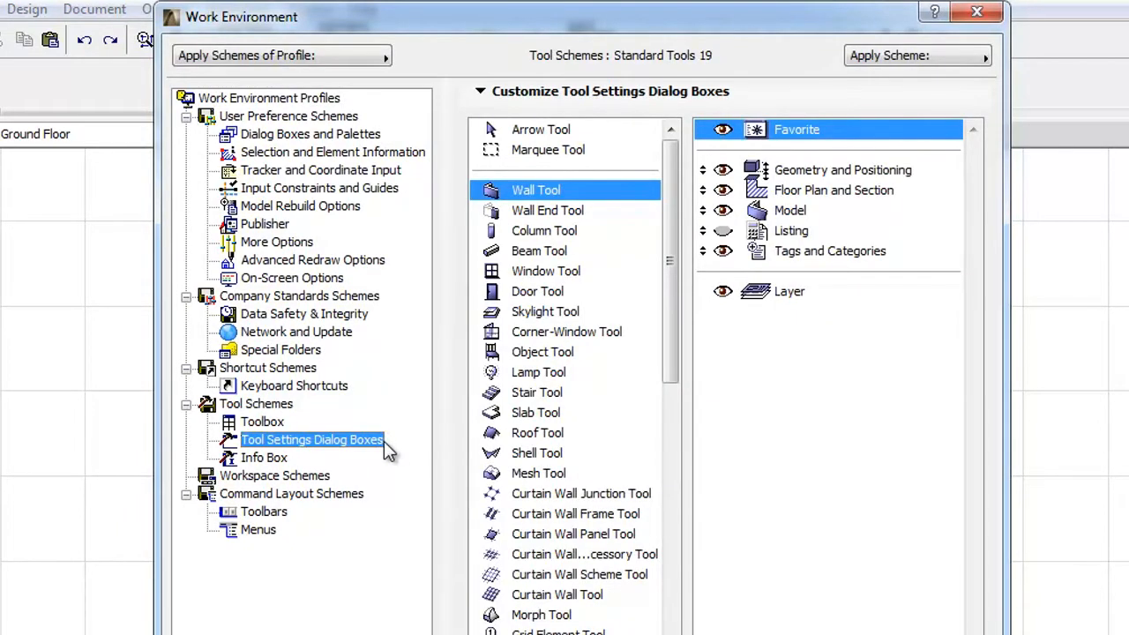
mouse_move(782, 254)
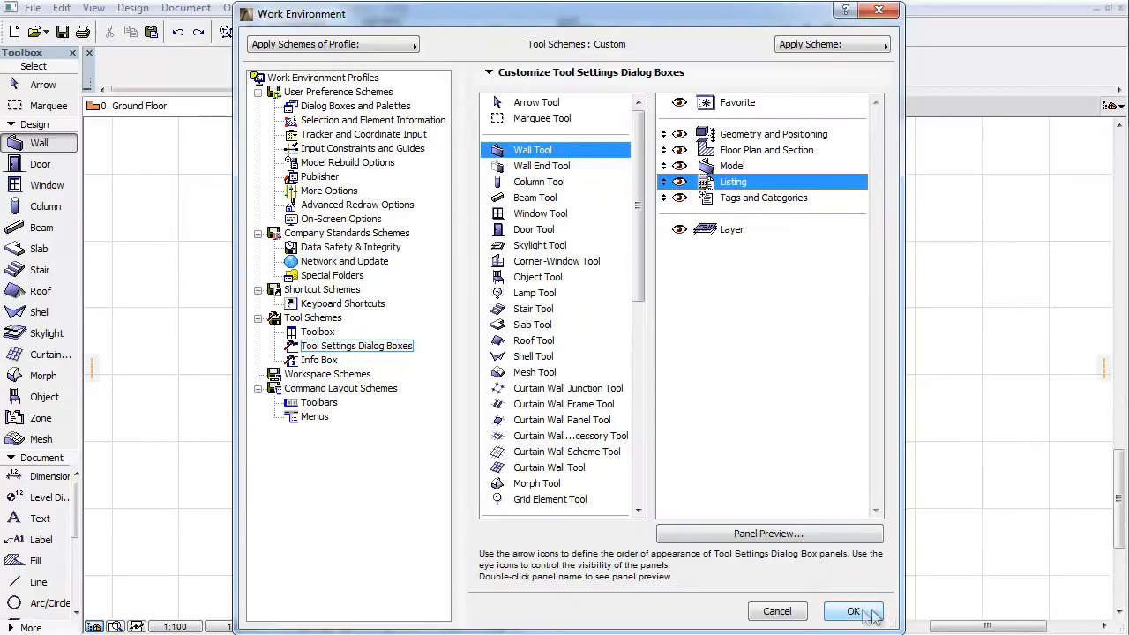
Apply the scheme and show the wall's Relation To Zones choices, currently Zone Boundary.
click(847, 611)
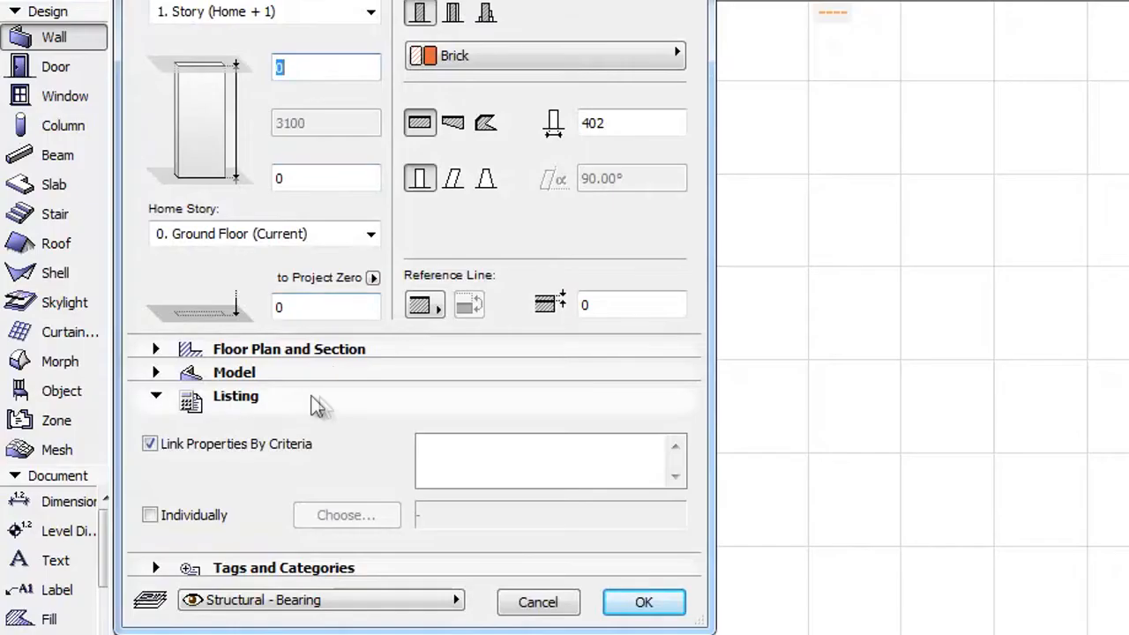
mouse_move(252, 551)
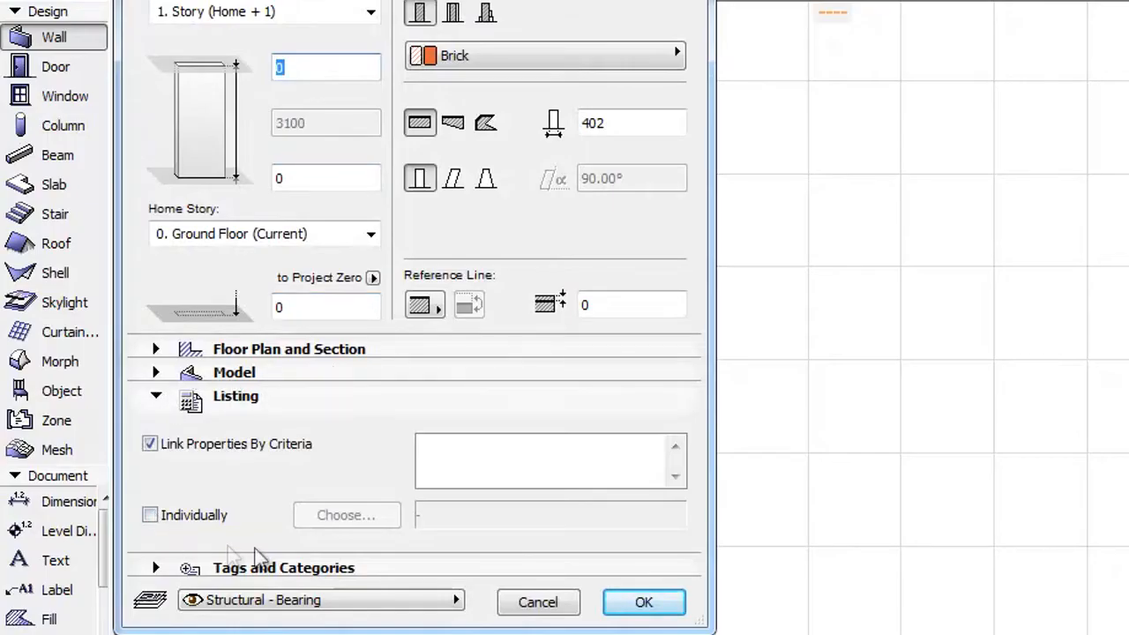
mouse_move(269, 552)
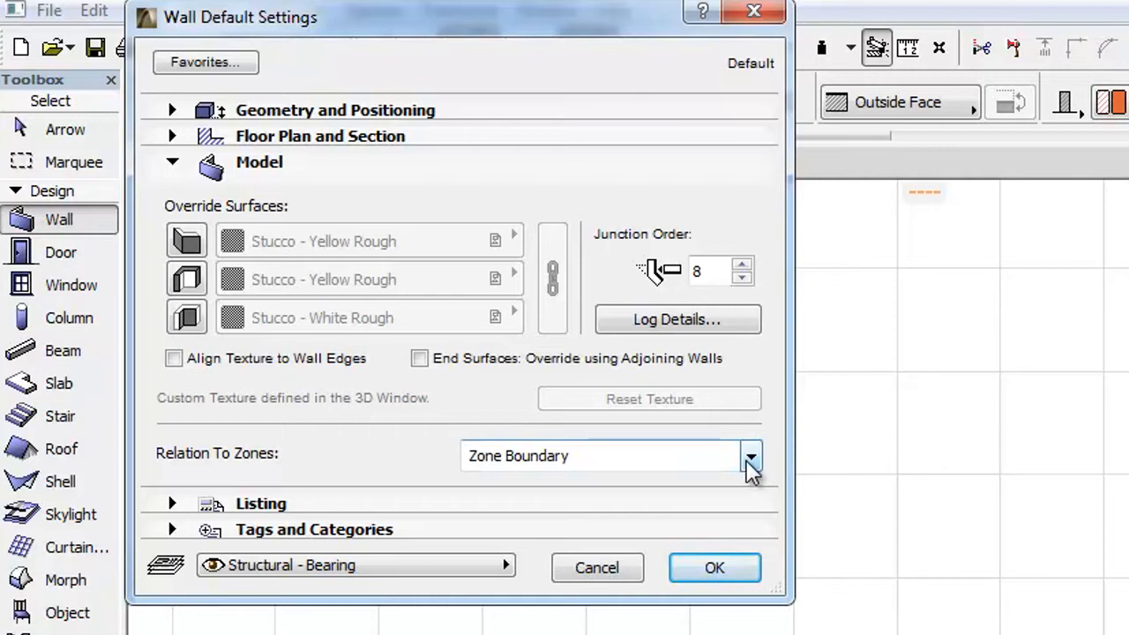
click(750, 456)
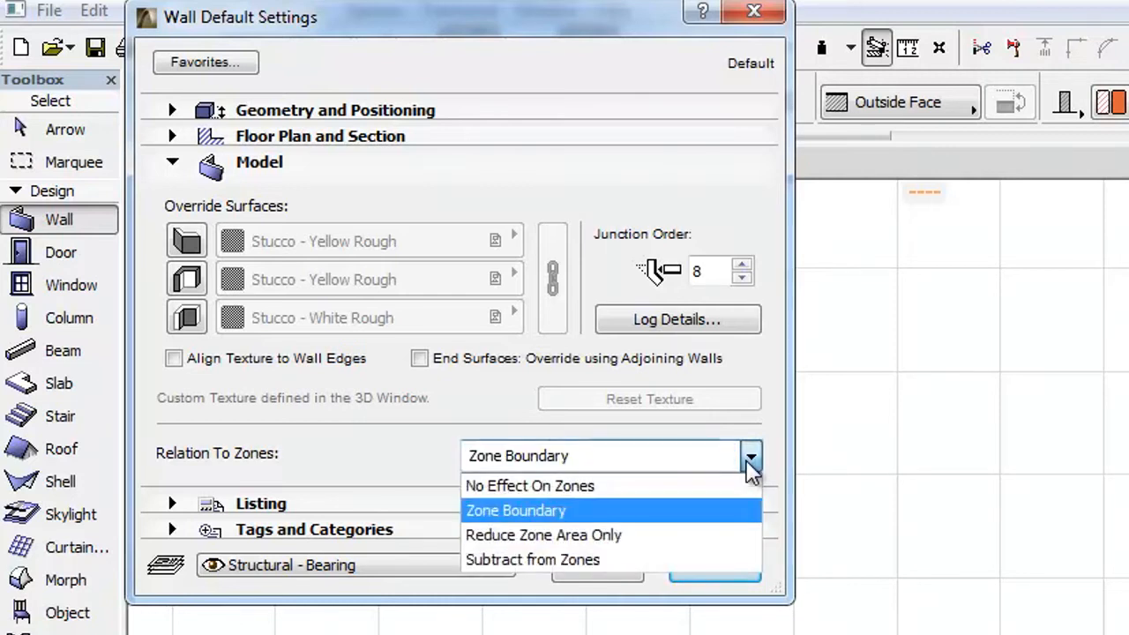
mouse_move(726, 522)
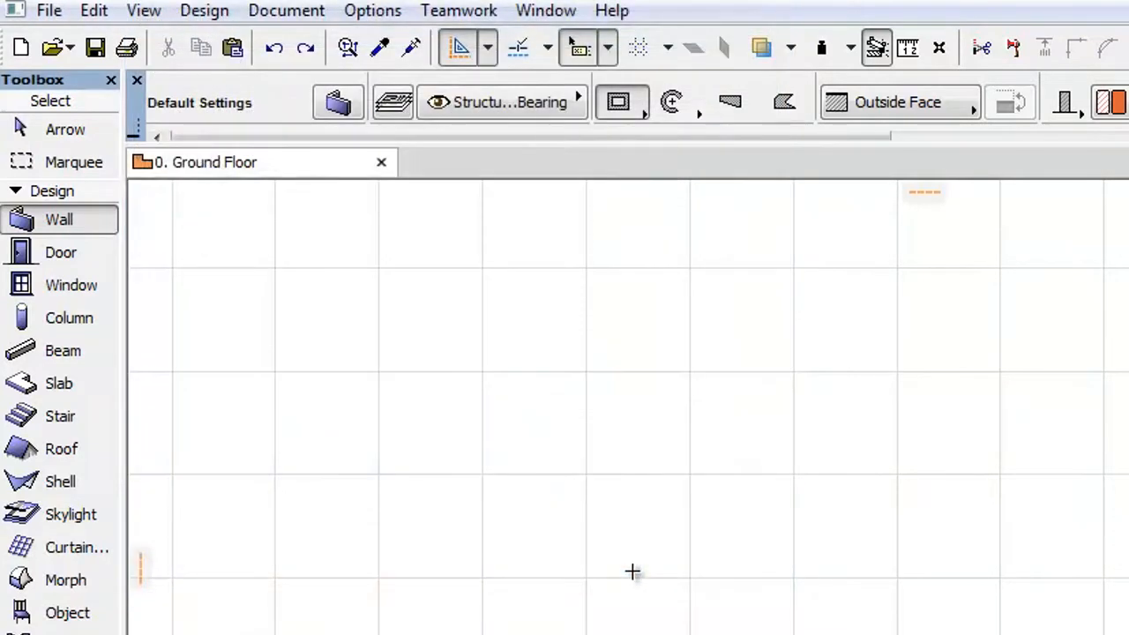
Check the curtain wall's Relation To Zones under Member Placement and keep Zone Boundary.
click(53, 547)
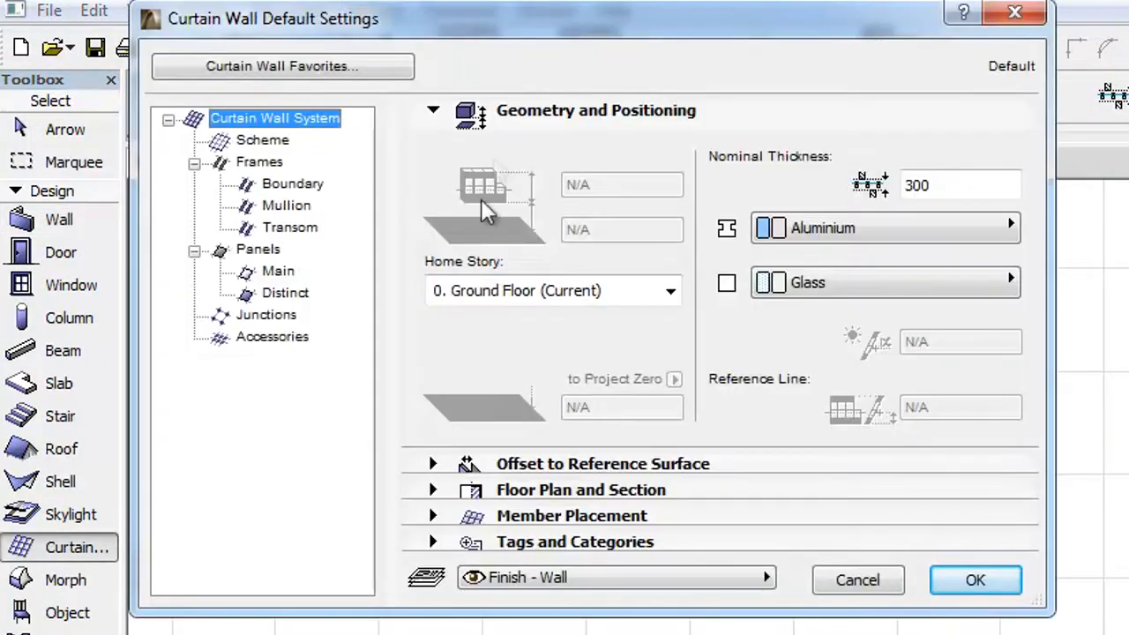
click(433, 109)
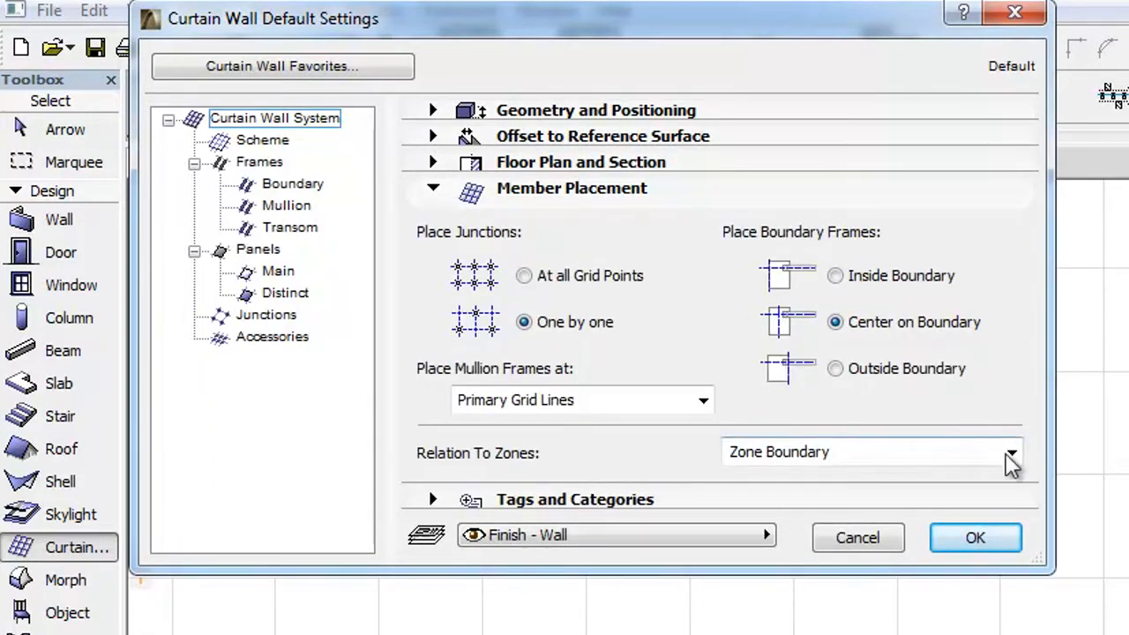
click(1011, 453)
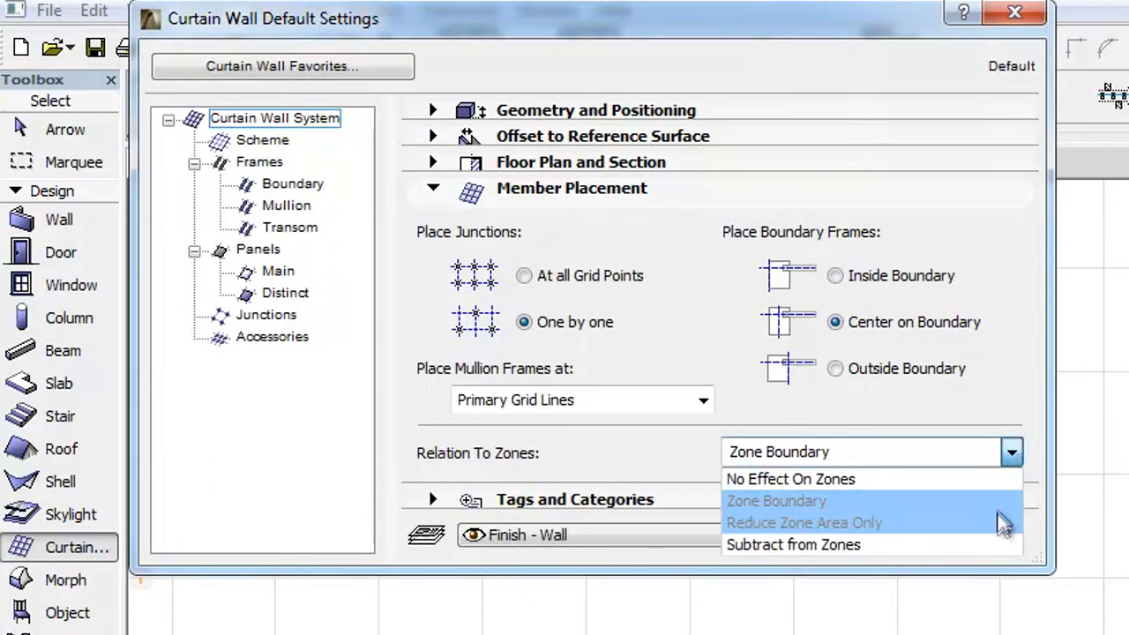
click(776, 501)
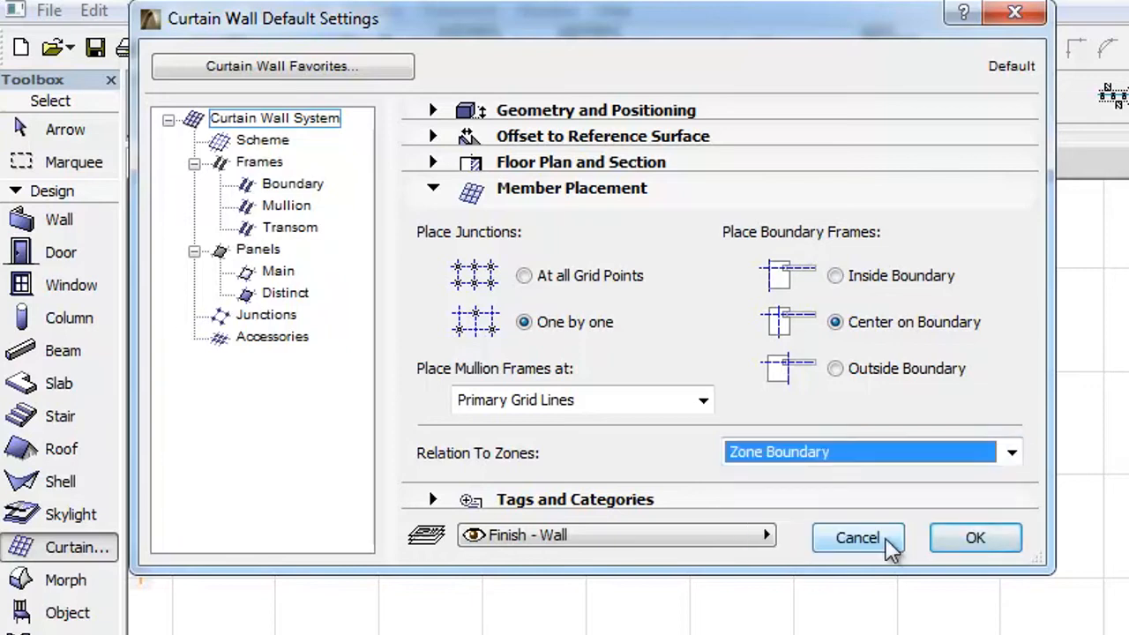
Cancel the curtain wall dialog, select the zone in 3D and review its Glass - Blue model surface.
click(859, 538)
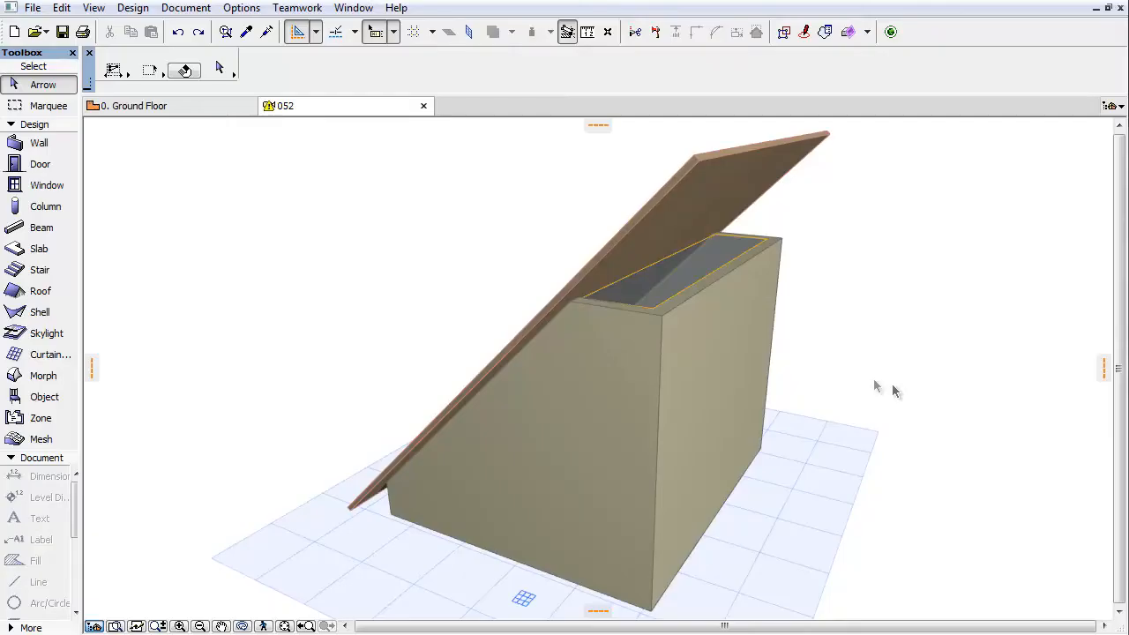
mouse_move(652, 297)
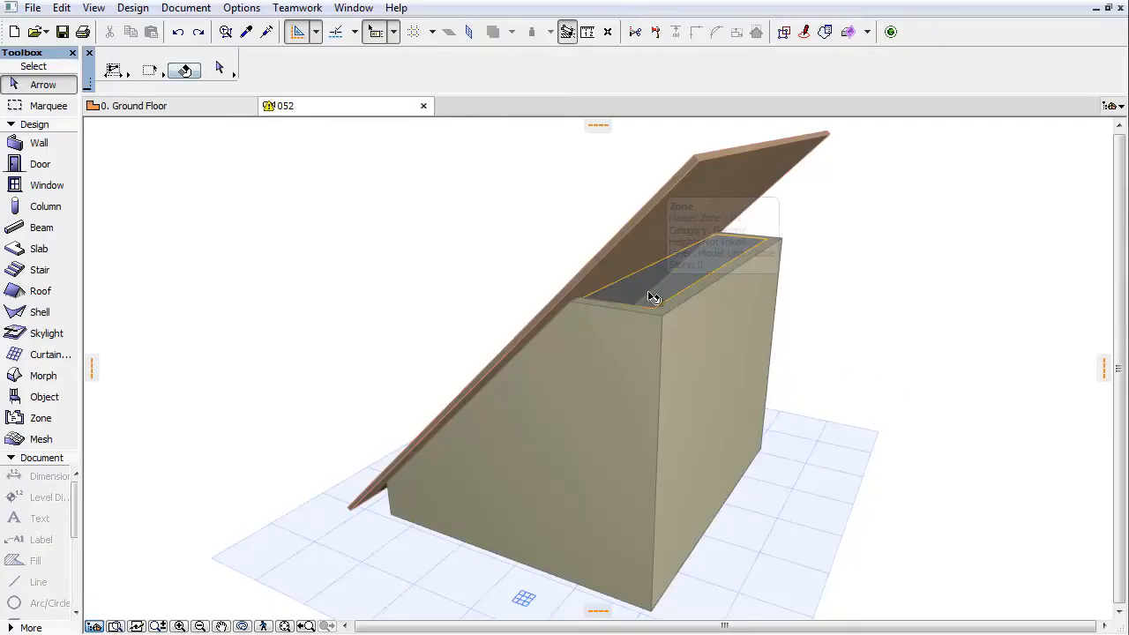
click(650, 297)
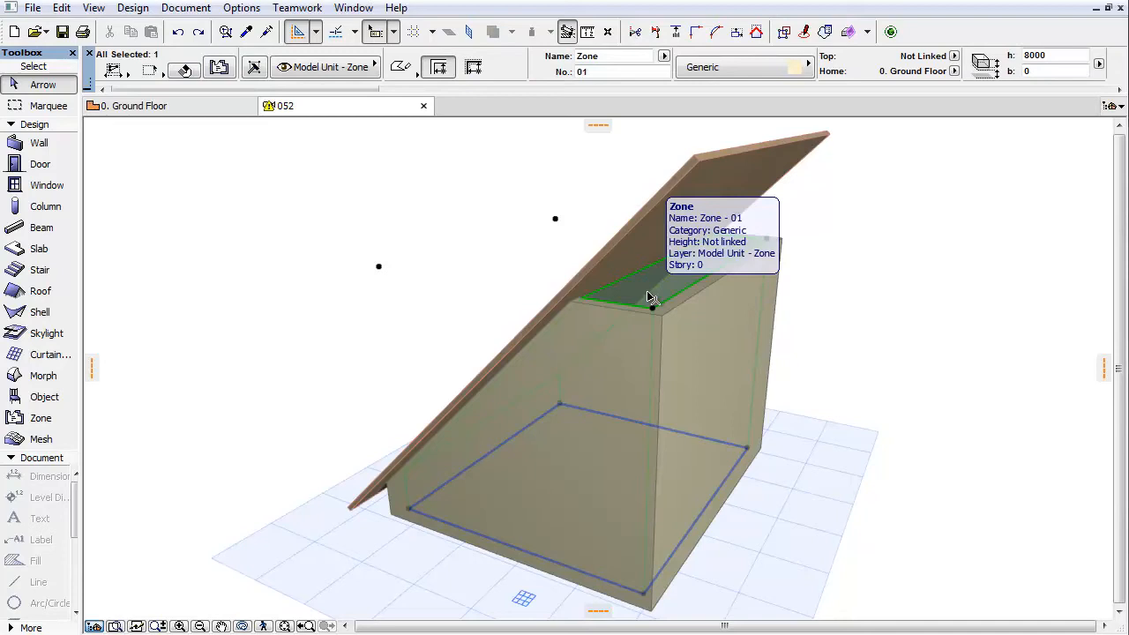
mouse_move(251, 191)
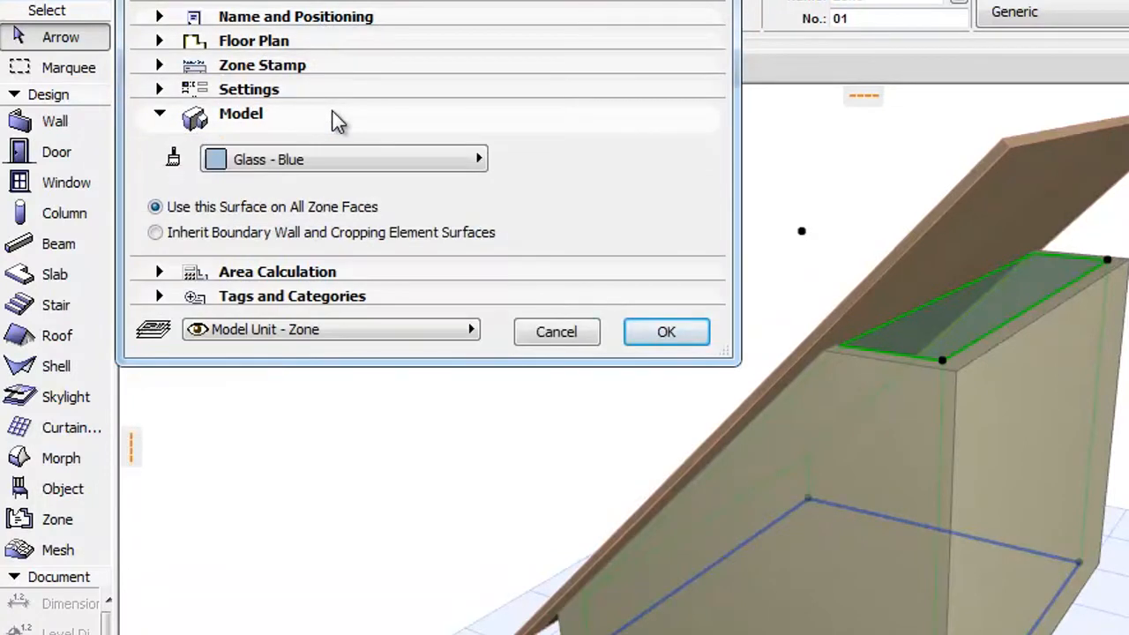
mouse_move(393, 158)
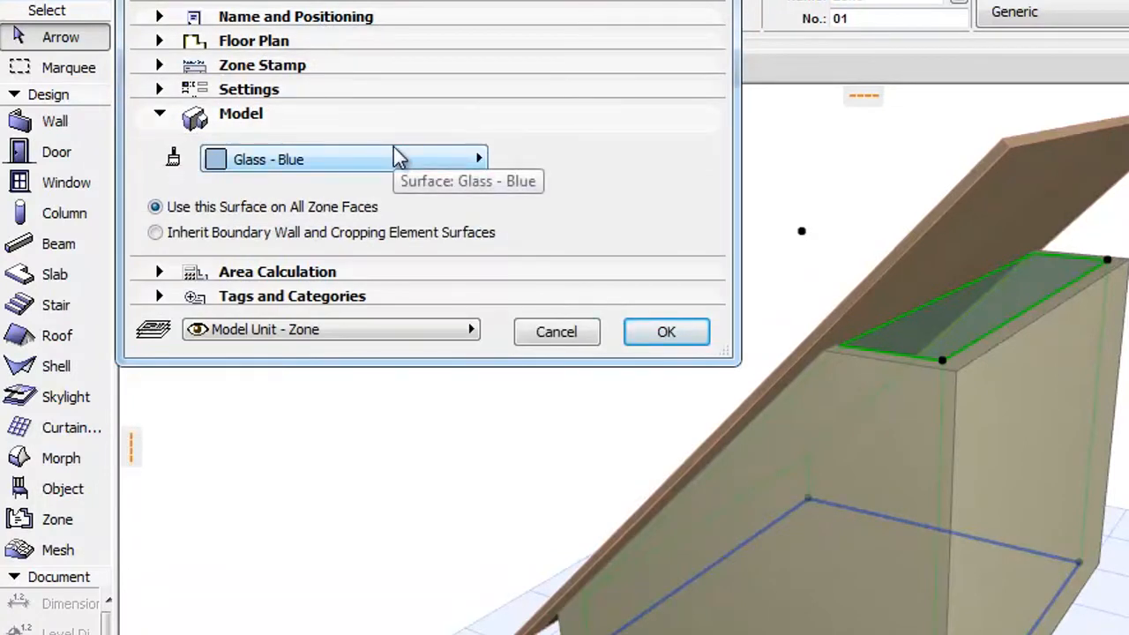
click(666, 332)
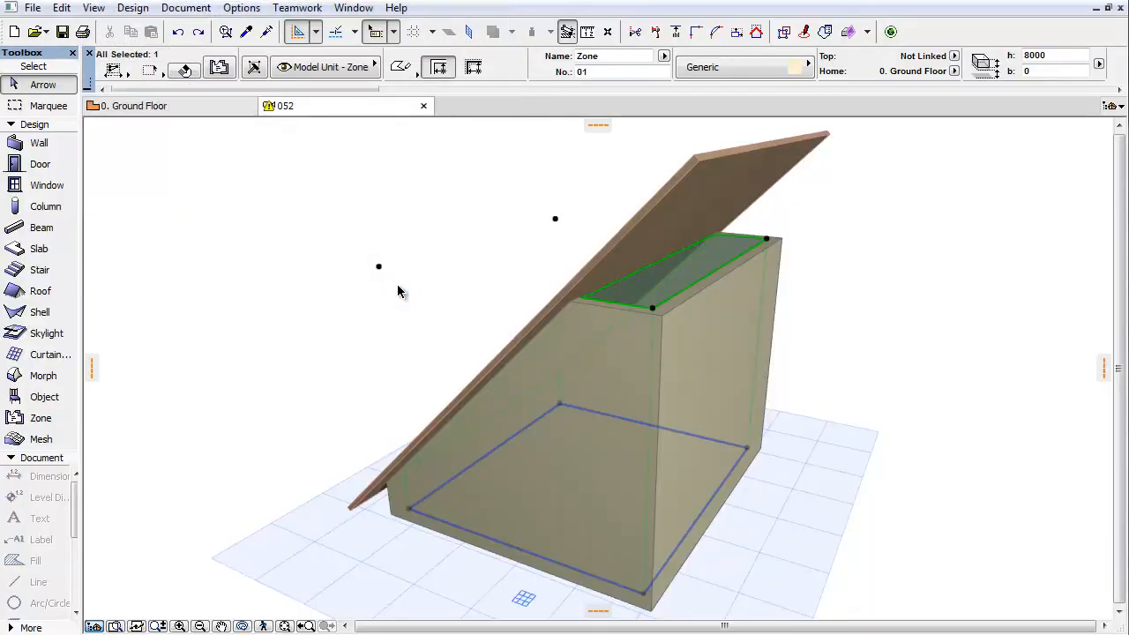
Run Design > Roof Extras > Undo All Crops on the zone, then on the walls and roof.
click(133, 8)
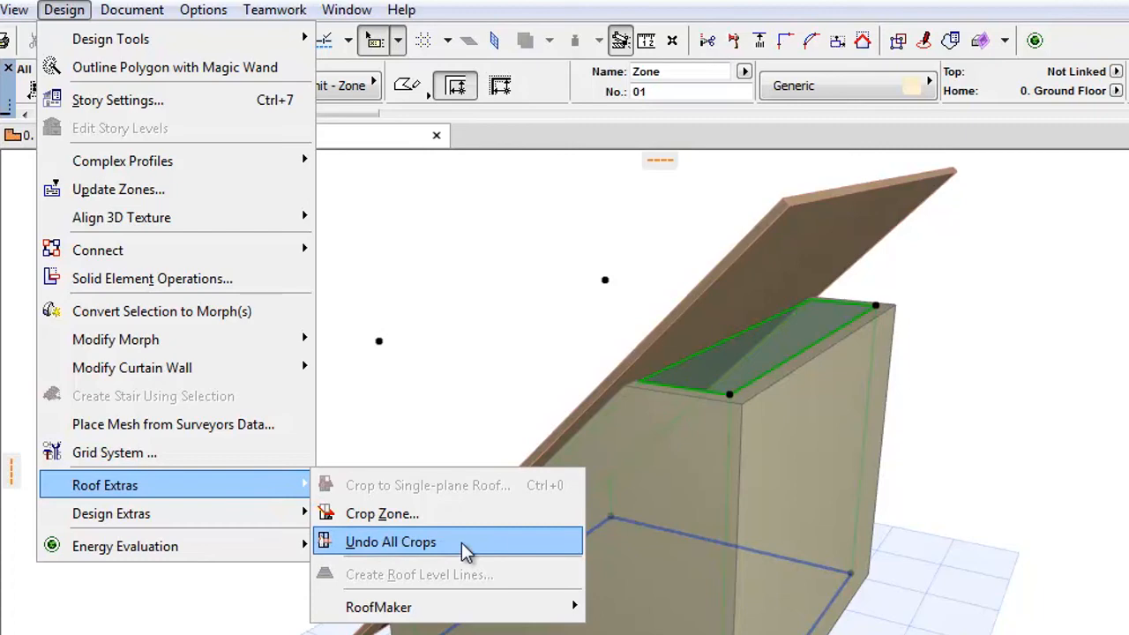
click(389, 541)
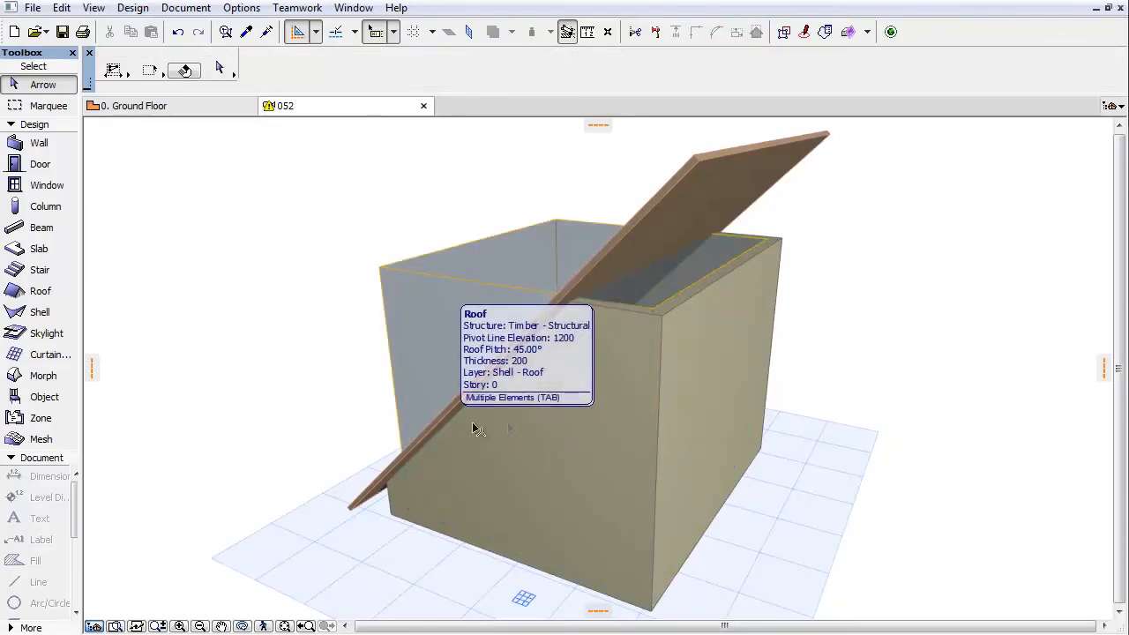
click(476, 429)
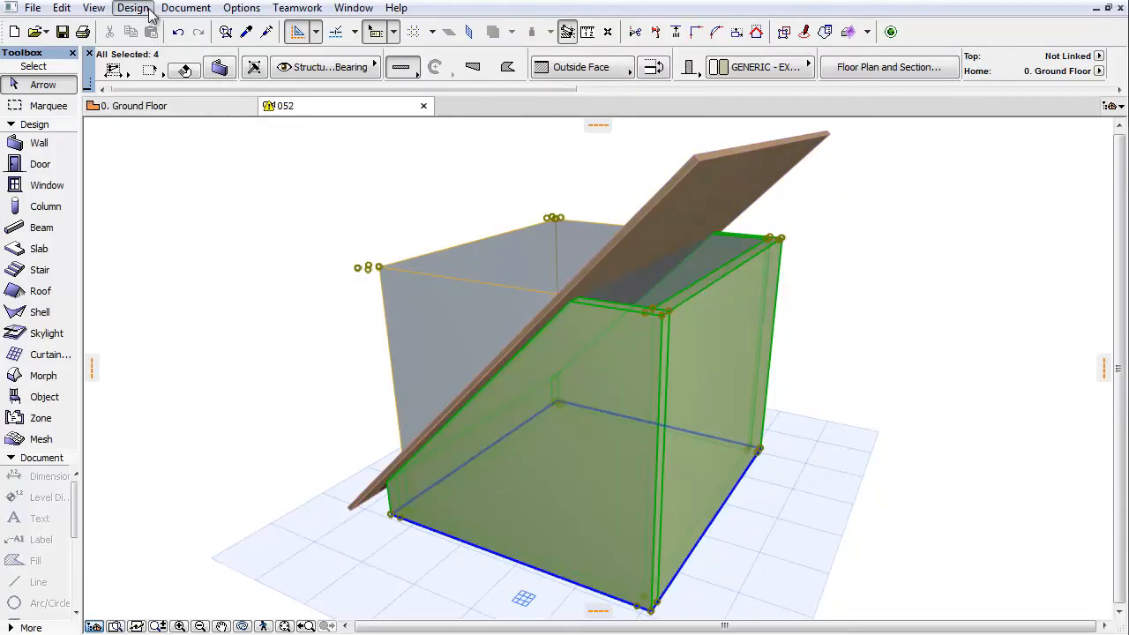
click(133, 8)
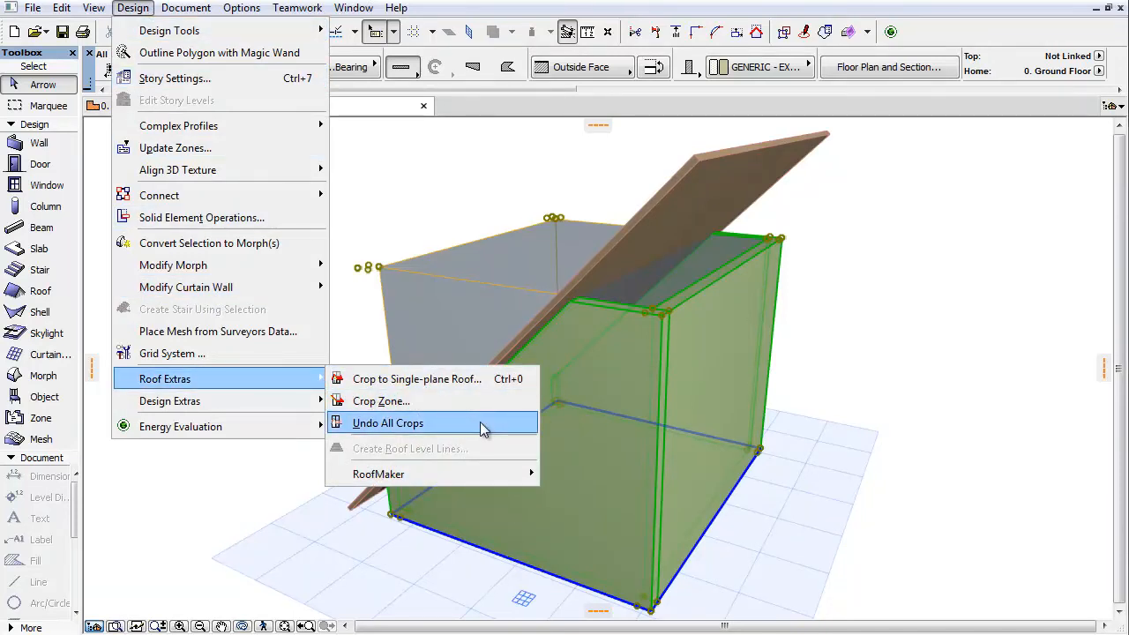
click(387, 422)
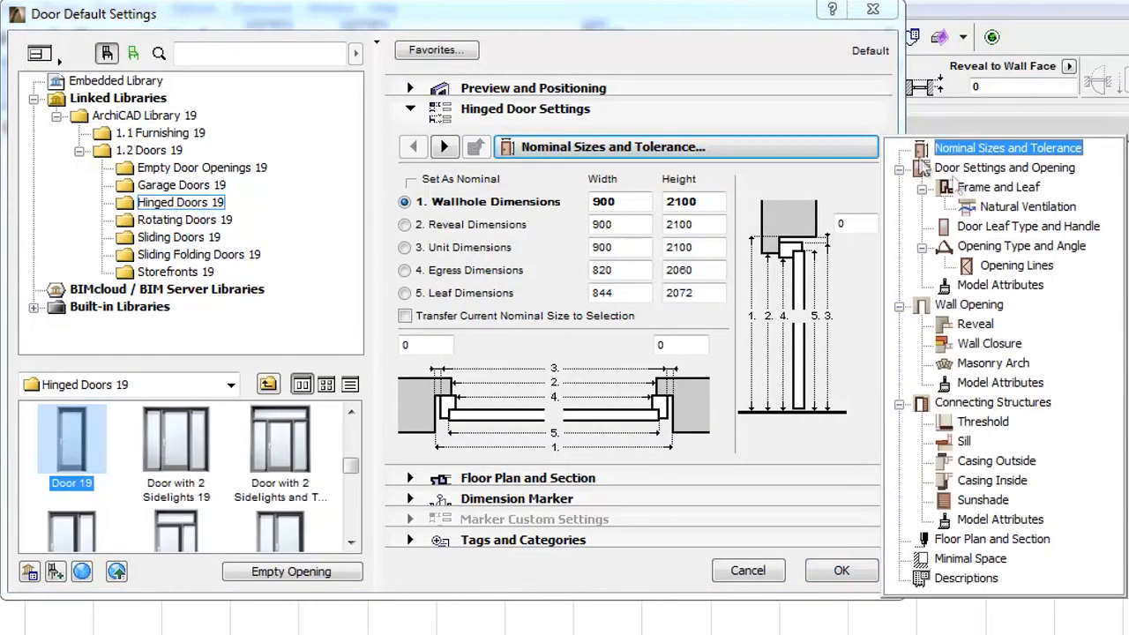
mouse_move(974, 582)
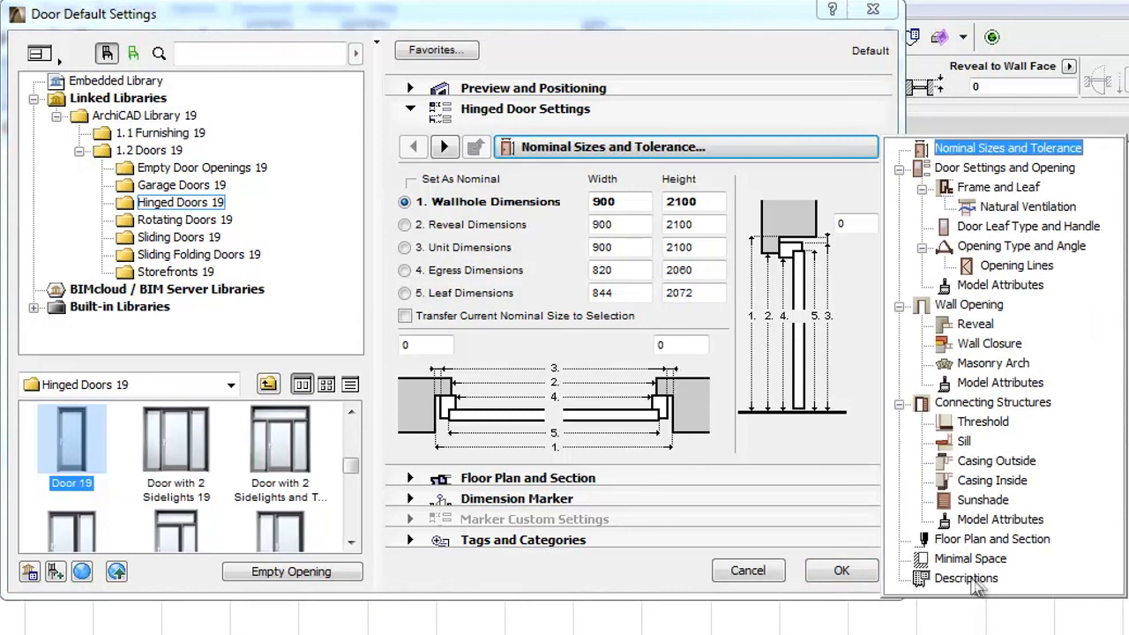
Show the hinged door's Descriptions page with cost, manufacturer and hardware fields.
click(966, 578)
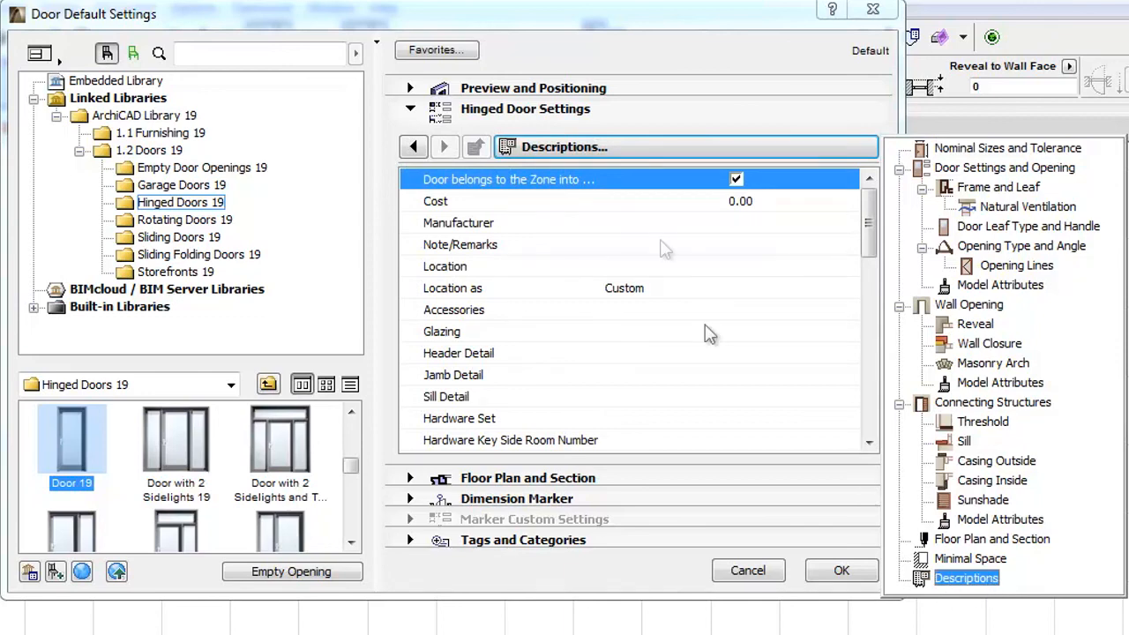
mouse_move(622, 157)
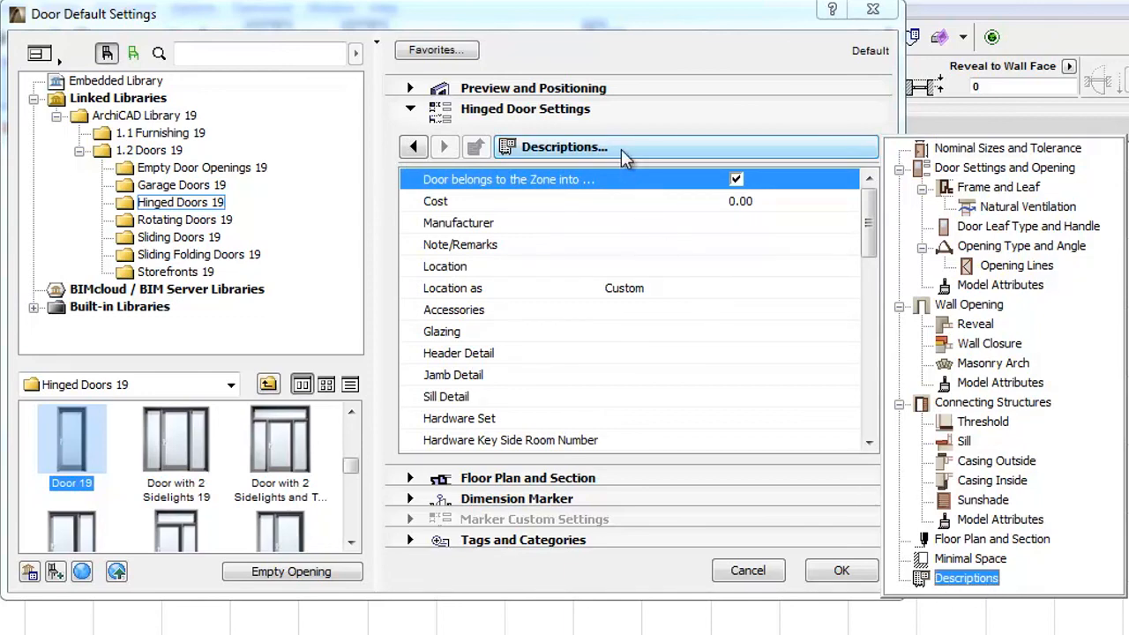